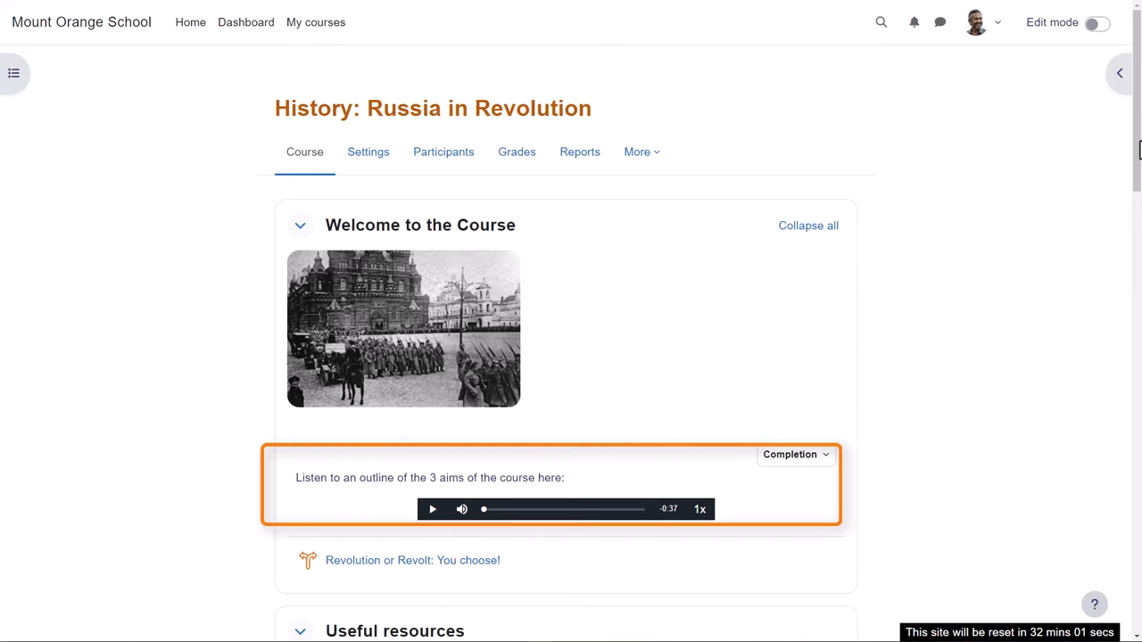
# - Drop Course podcast.mp3 onto Extra resources and add it as media on the course page
pyautogui.scroll(-3)
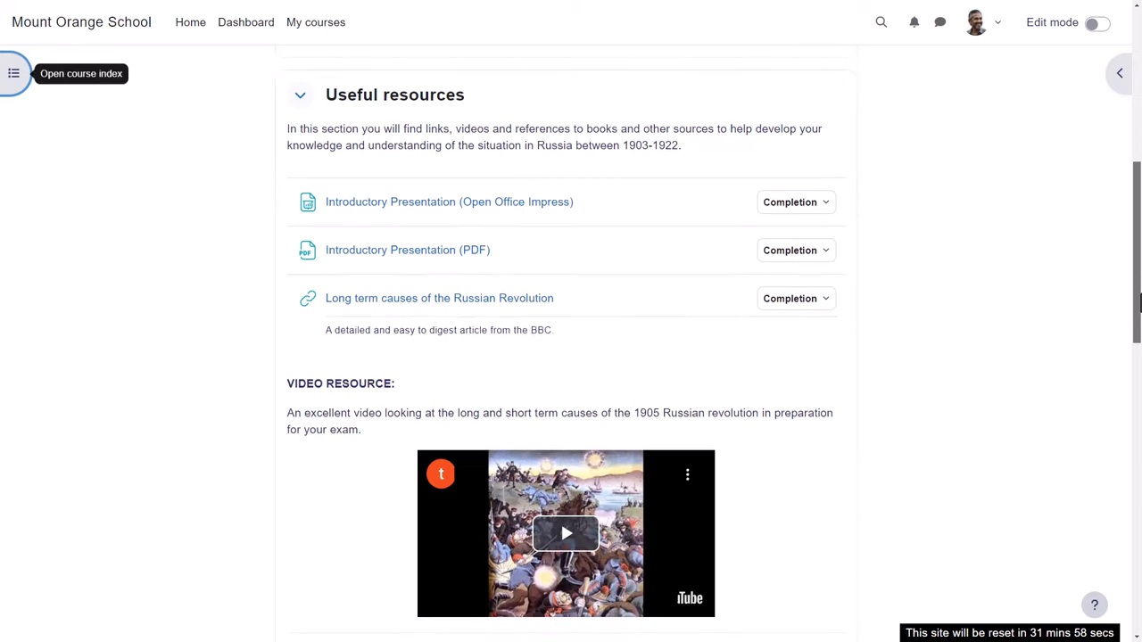
pyautogui.scroll(-3)
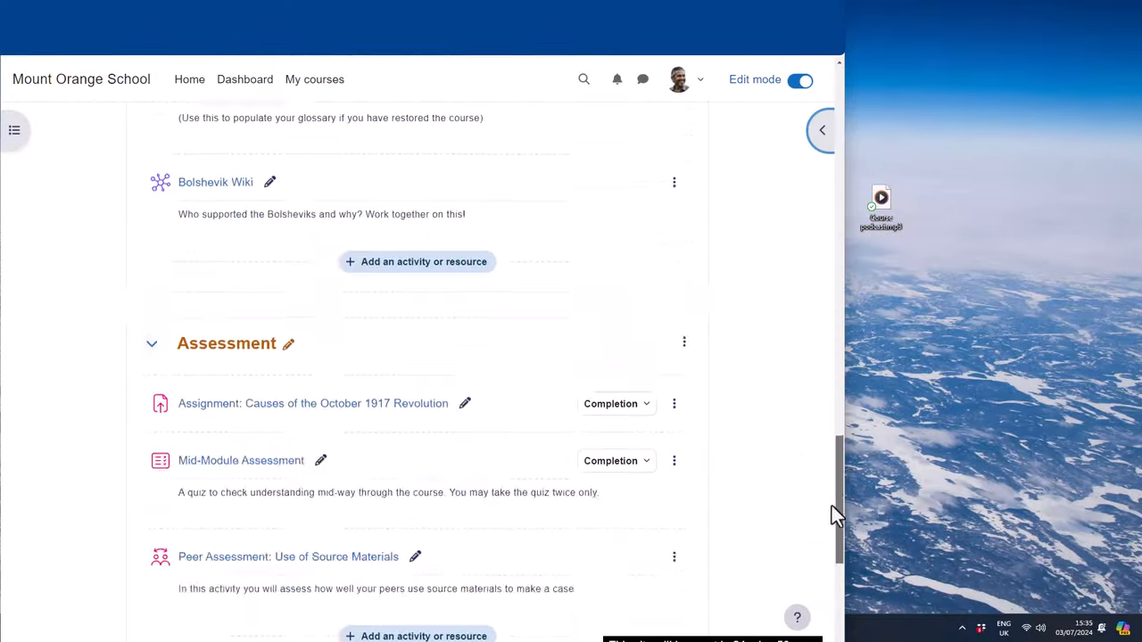
pyautogui.scroll(-3)
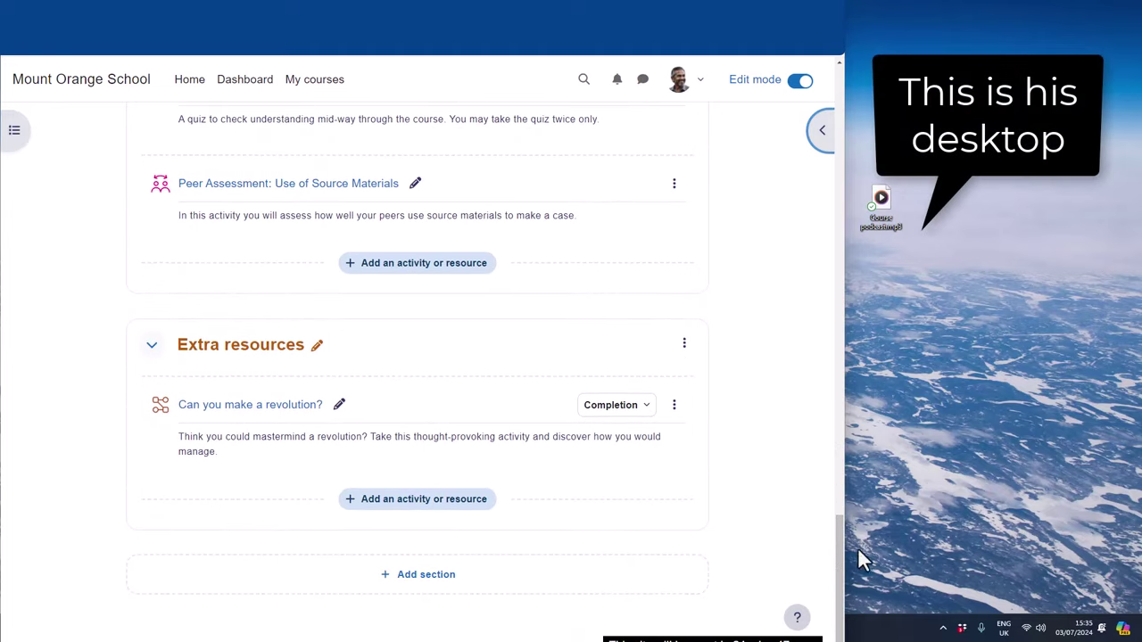
pyautogui.moveTo(880, 205); pyautogui.dragTo(411, 384)
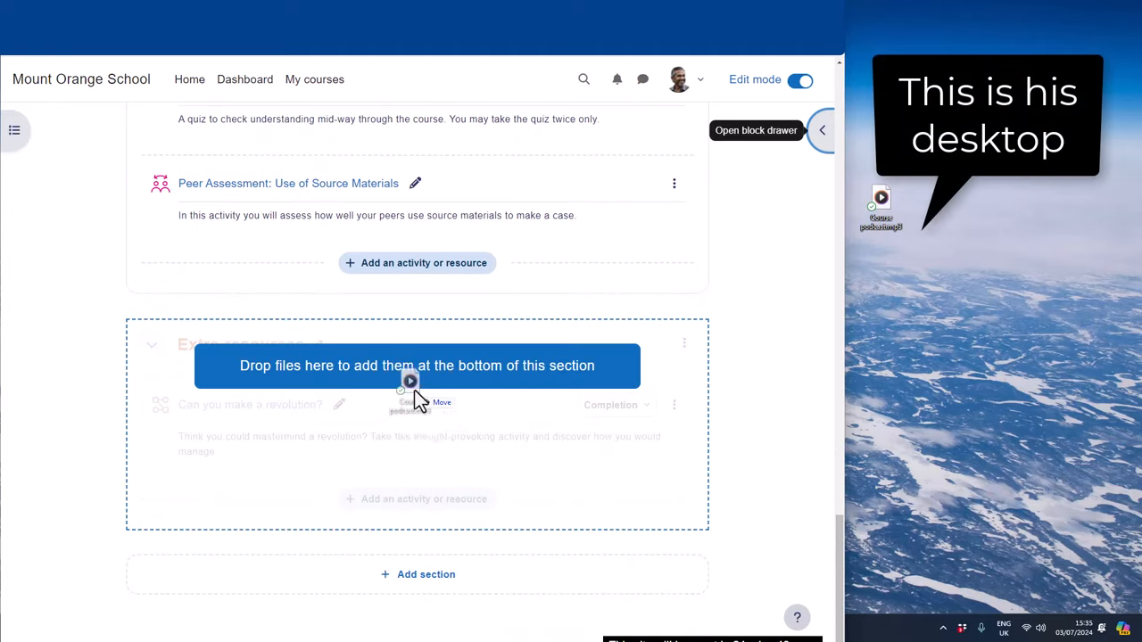
pyautogui.moveTo(411, 384); pyautogui.dragTo(411, 383)
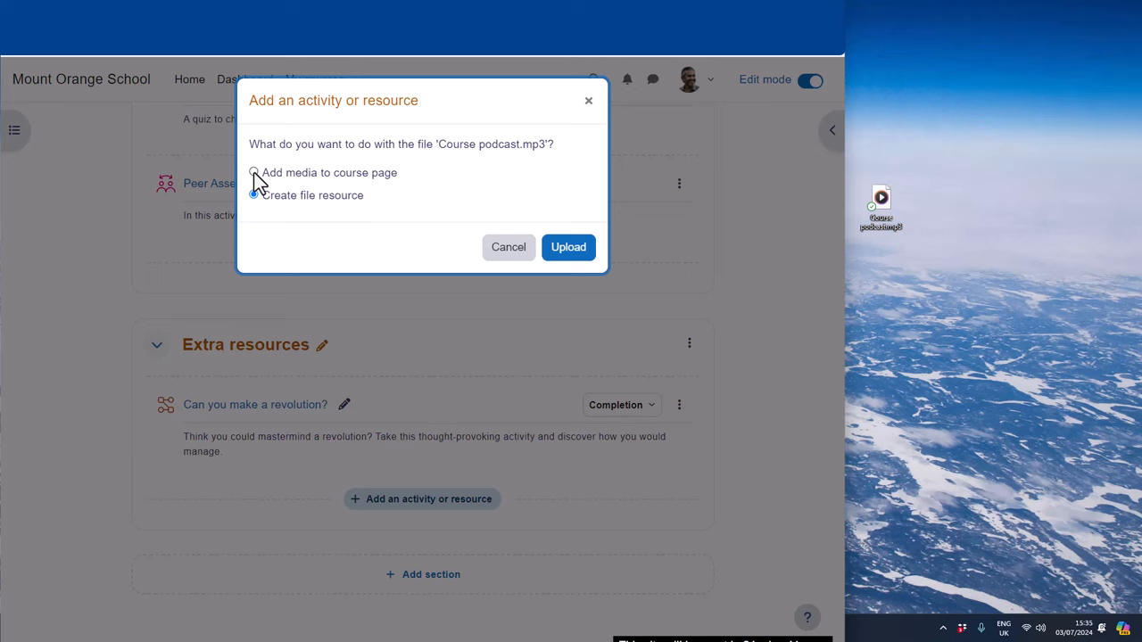
pyautogui.click(568, 247)
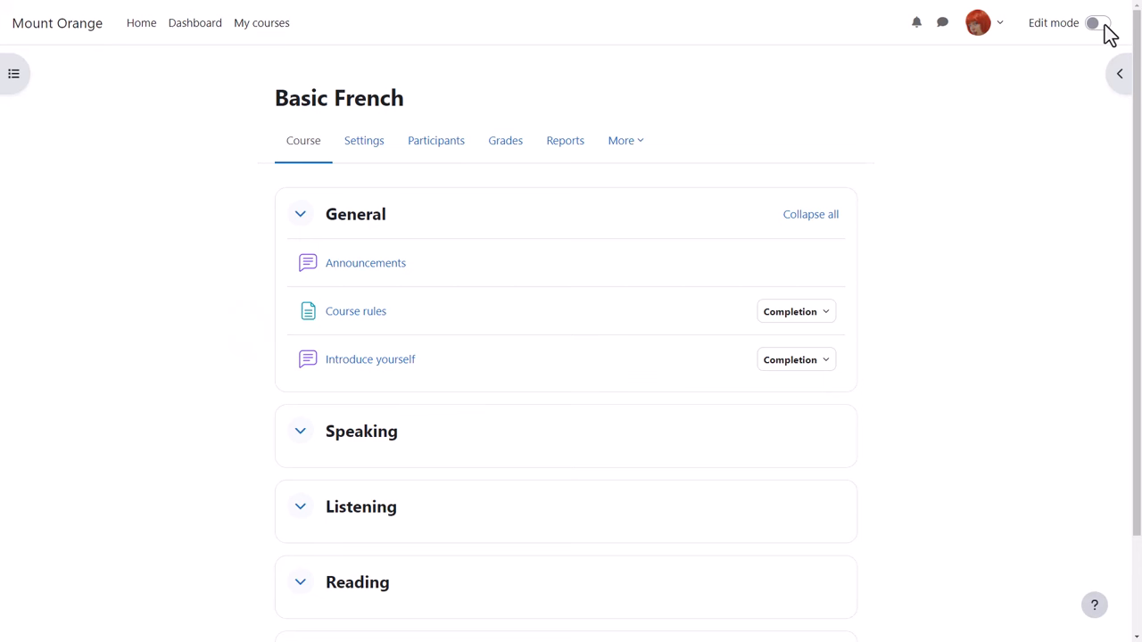
# - Turn on editing and add a General text and media area reading 'Listen to the course objectives:'
pyautogui.click(1099, 23)
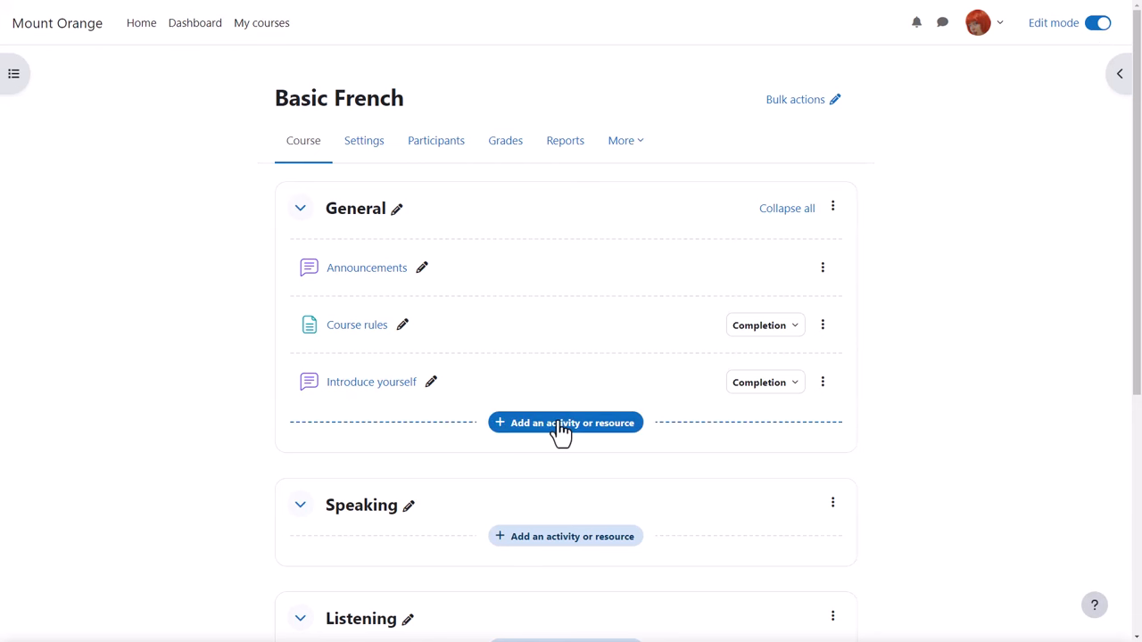
pyautogui.click(564, 422)
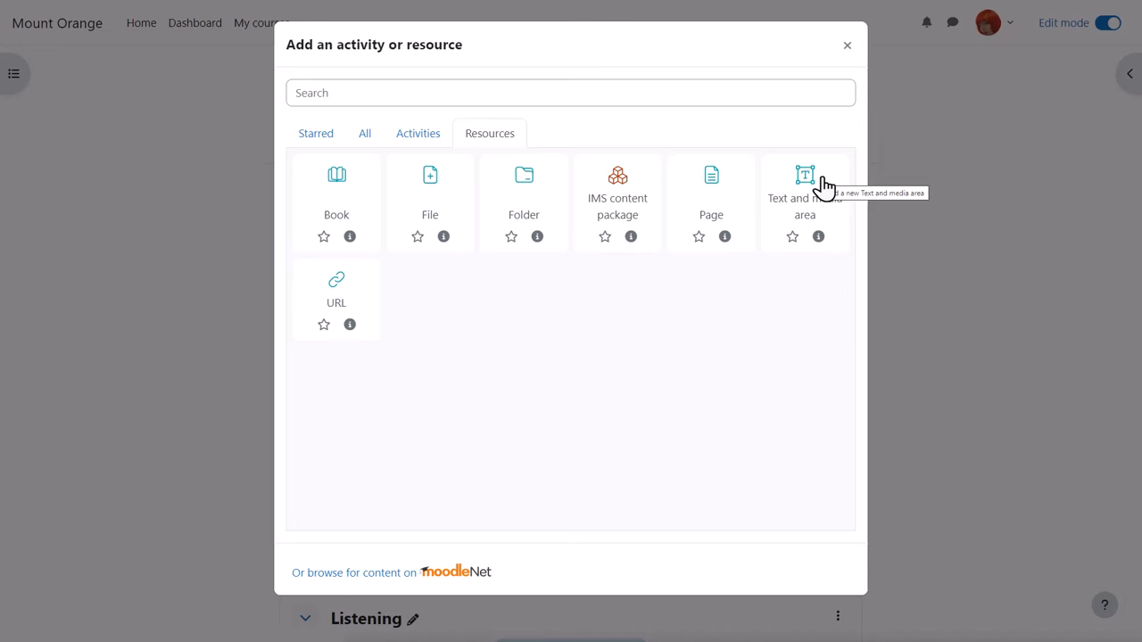
pyautogui.click(805, 175)
pyautogui.write('Course objectives')
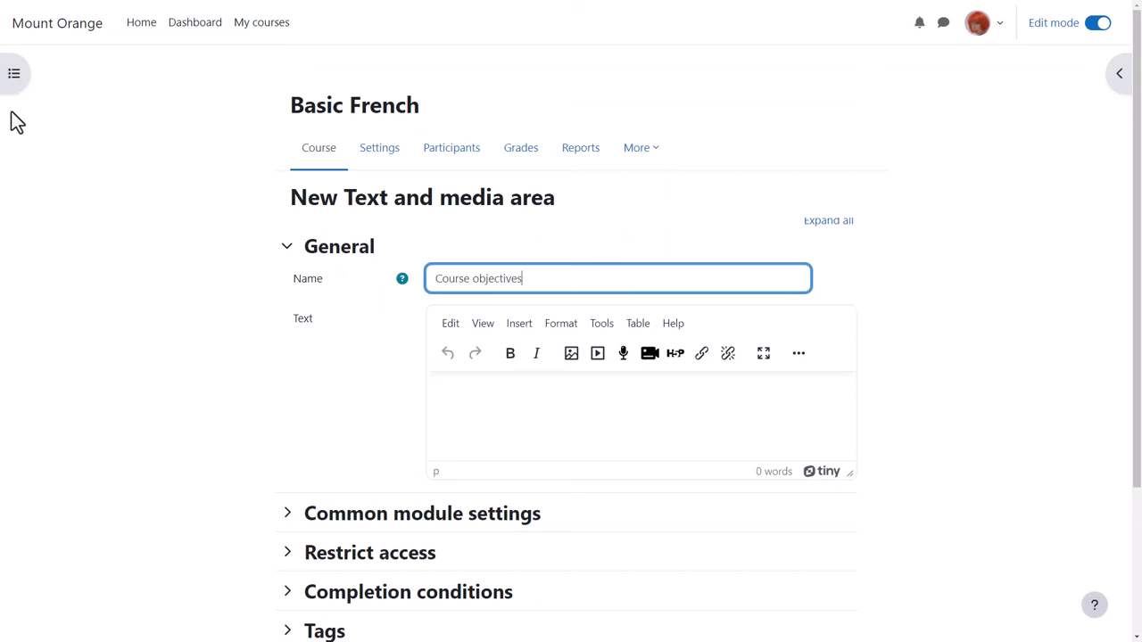
pyautogui.click(15, 73)
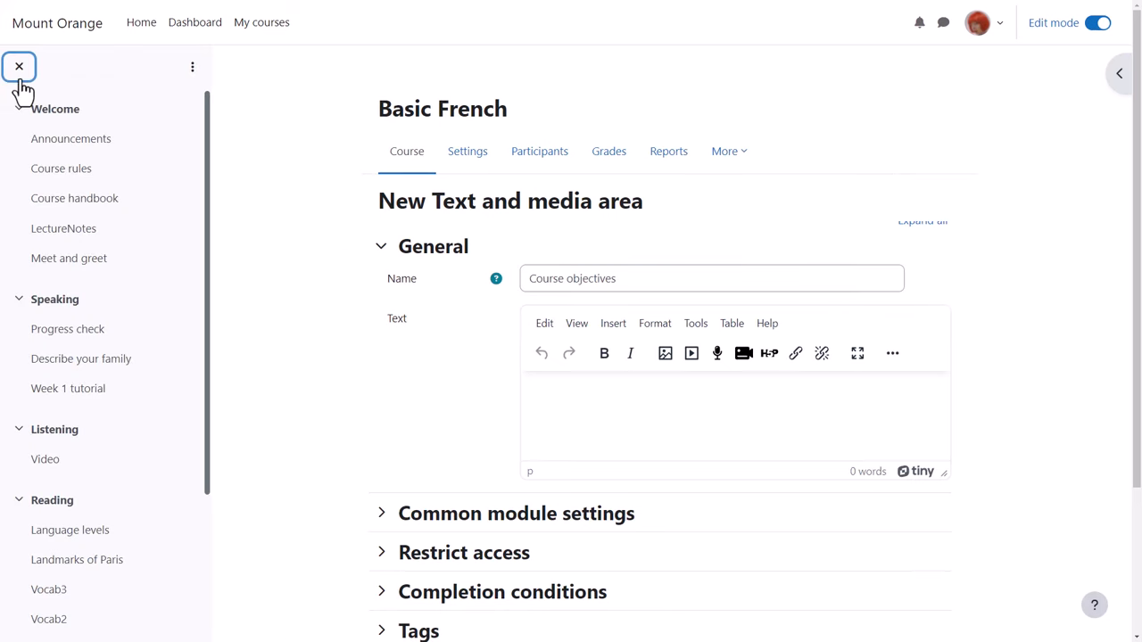
pyautogui.click(19, 66)
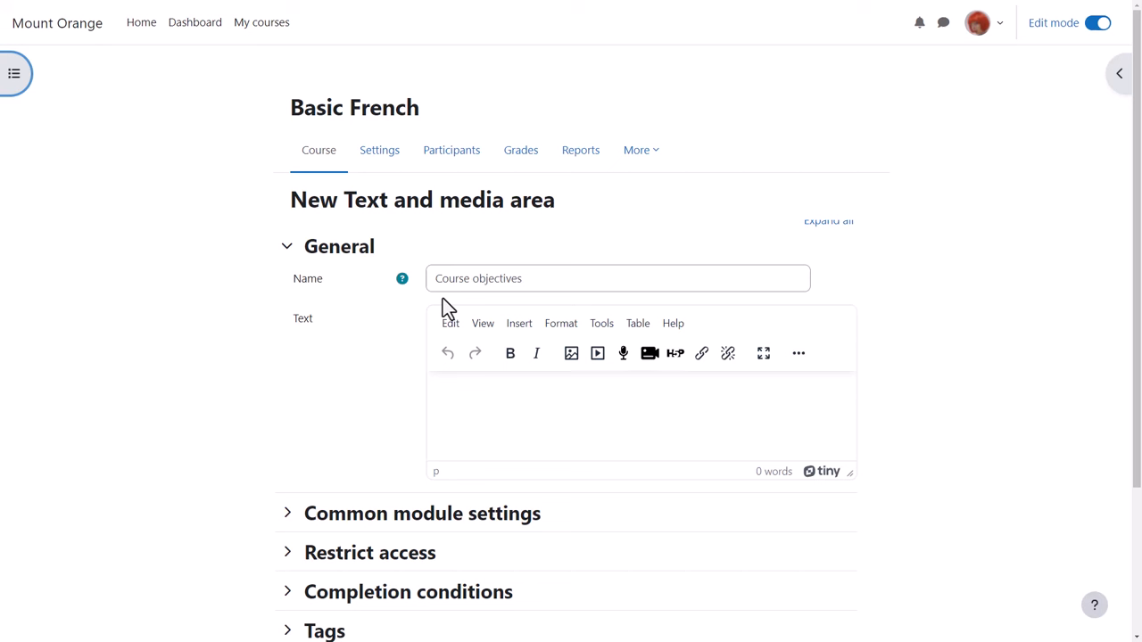
pyautogui.moveTo(623, 354)
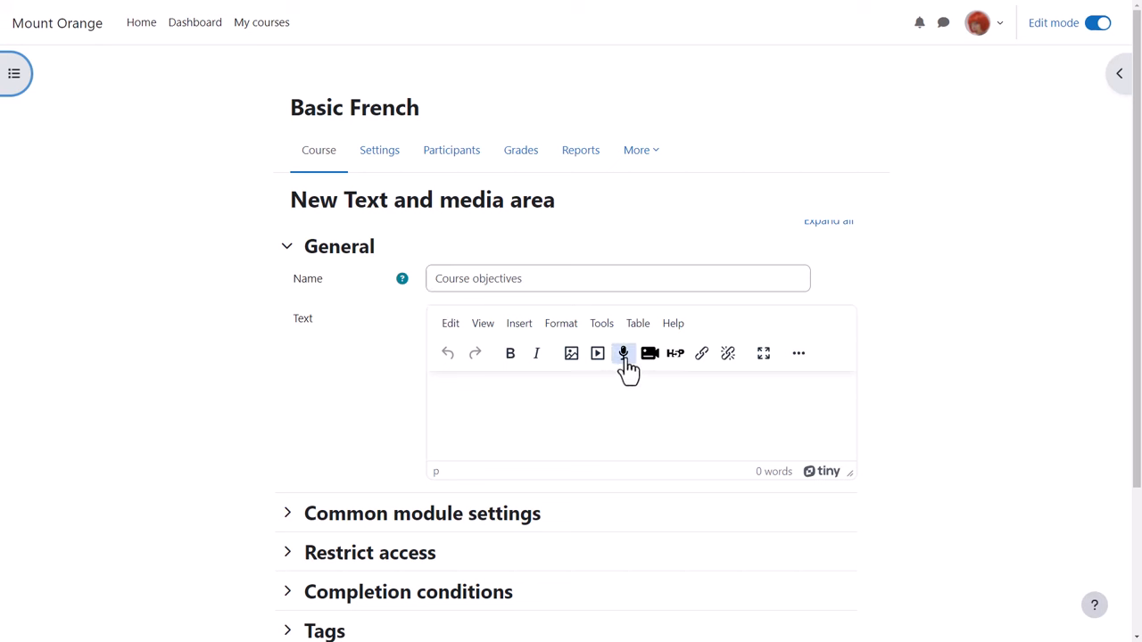
pyautogui.write('Listen to the cours')
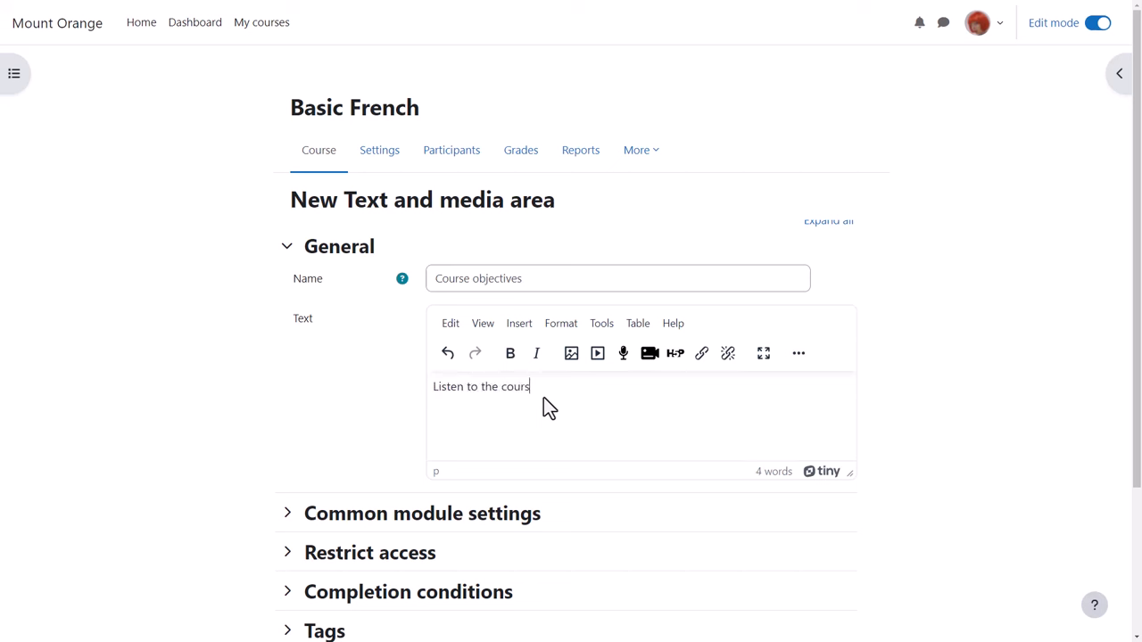
pyautogui.write('e objectives:')
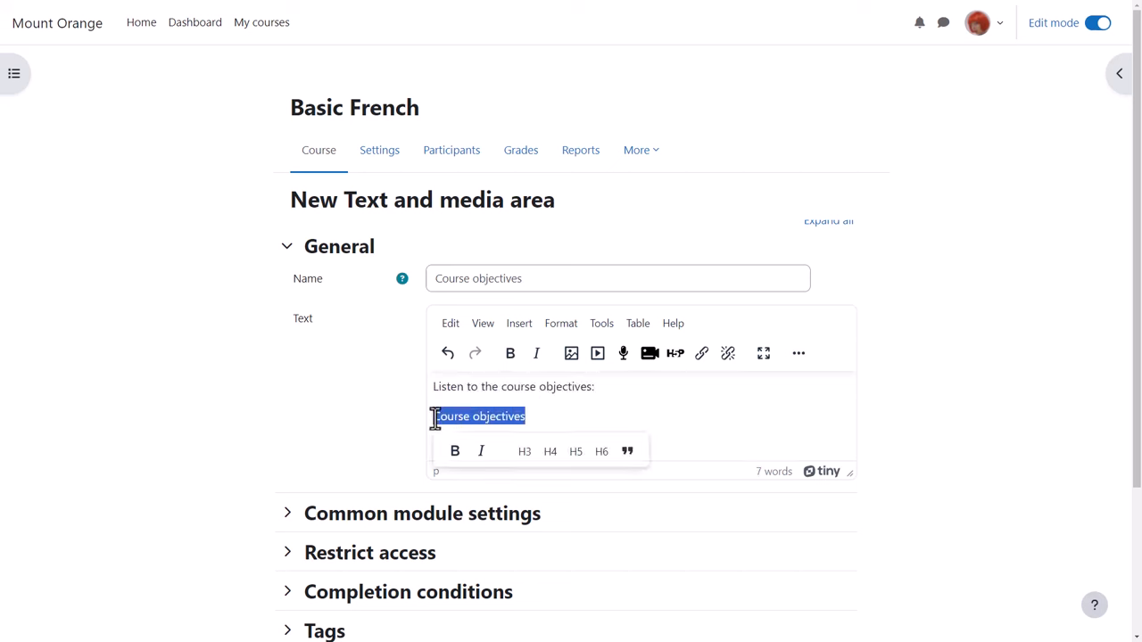
# - Upload the audio file and insert an 18-second audio player into the objectives text
pyautogui.click(600, 354)
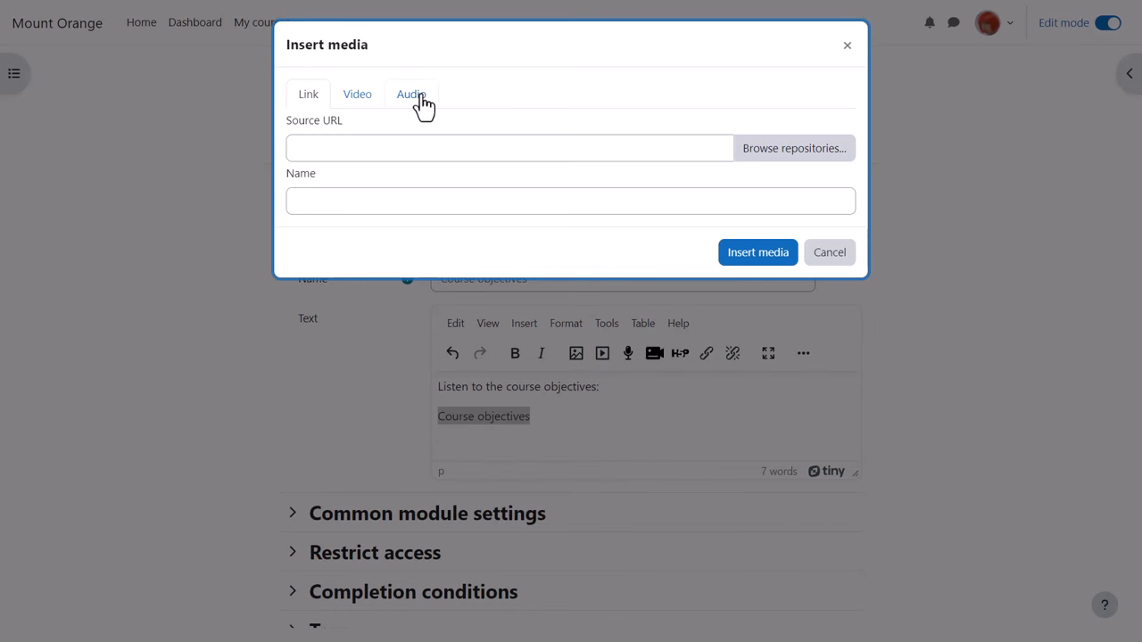
pyautogui.click(411, 94)
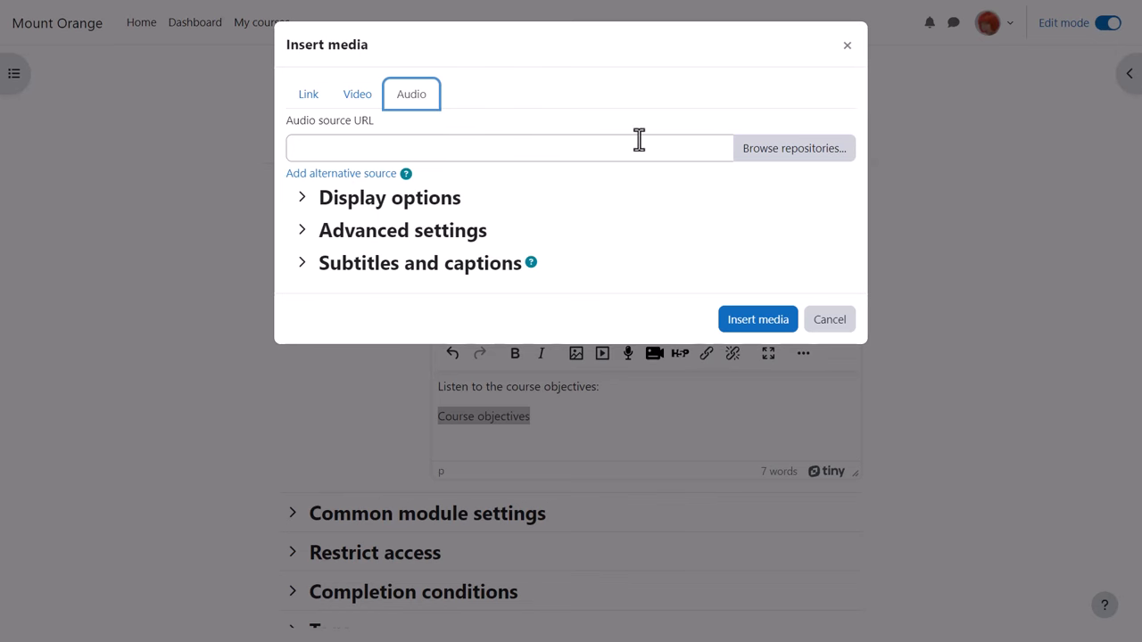
pyautogui.click(794, 148)
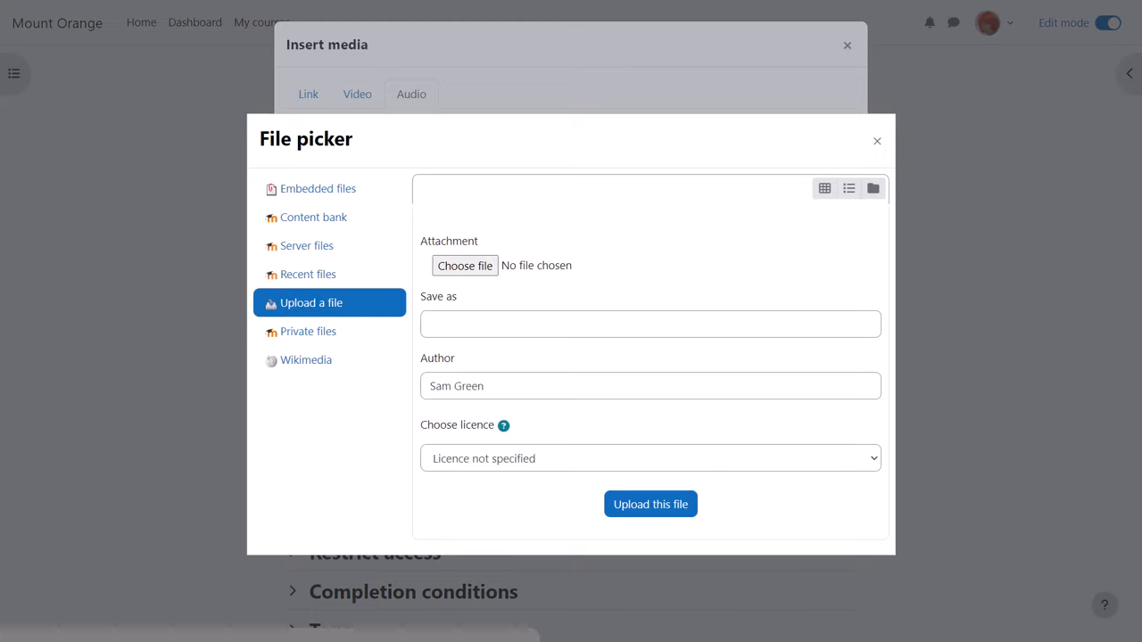
pyautogui.click(651, 504)
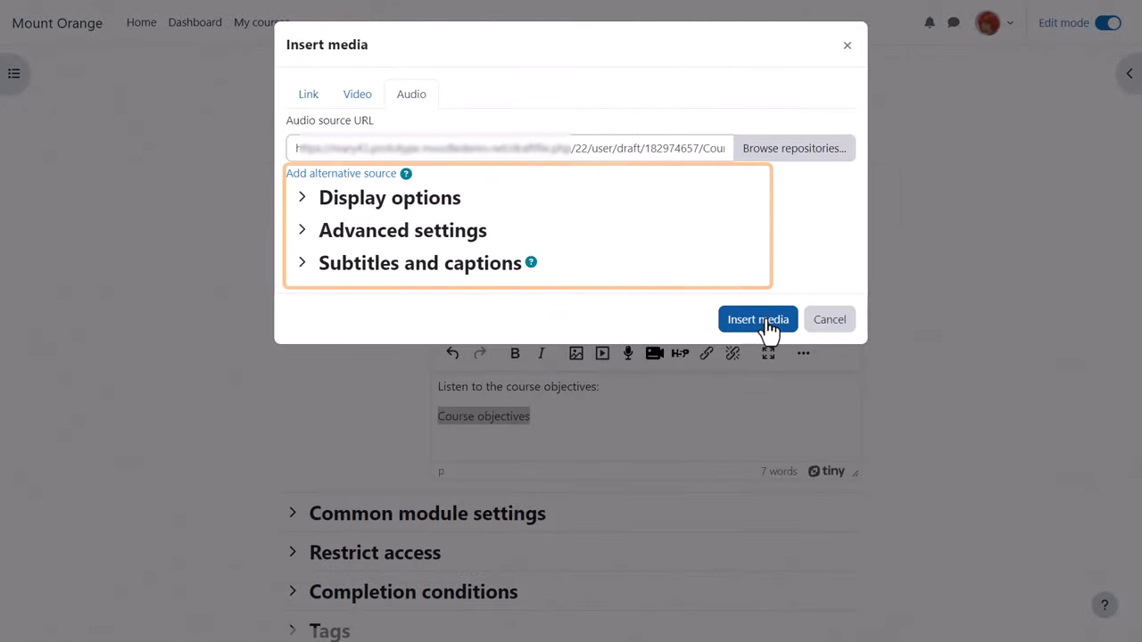
pyautogui.click(758, 320)
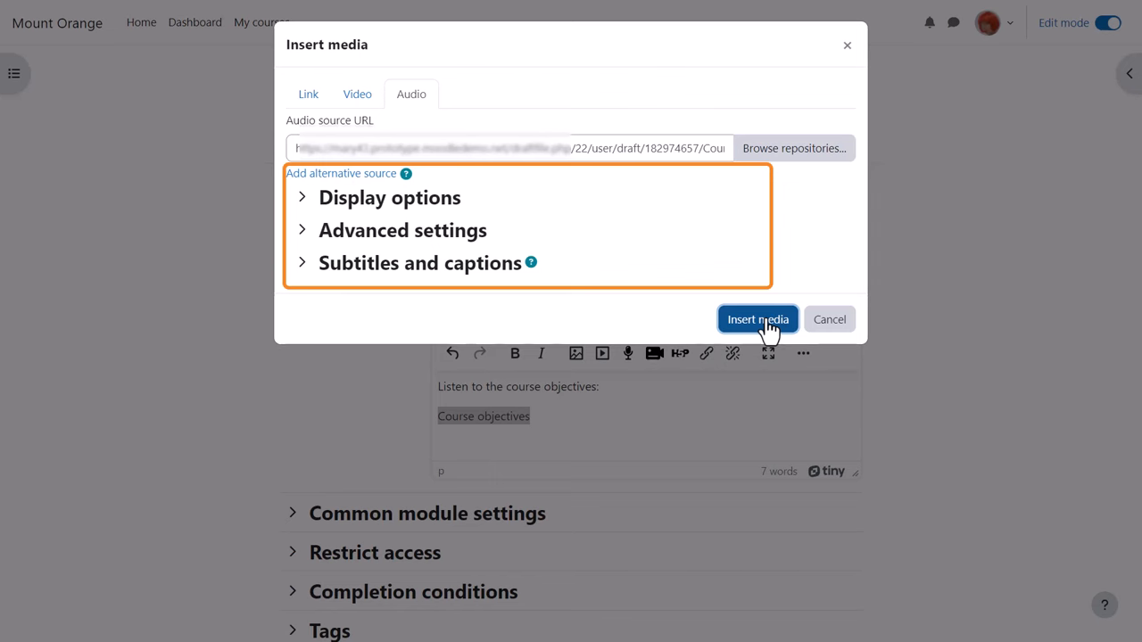
pyautogui.click(757, 319)
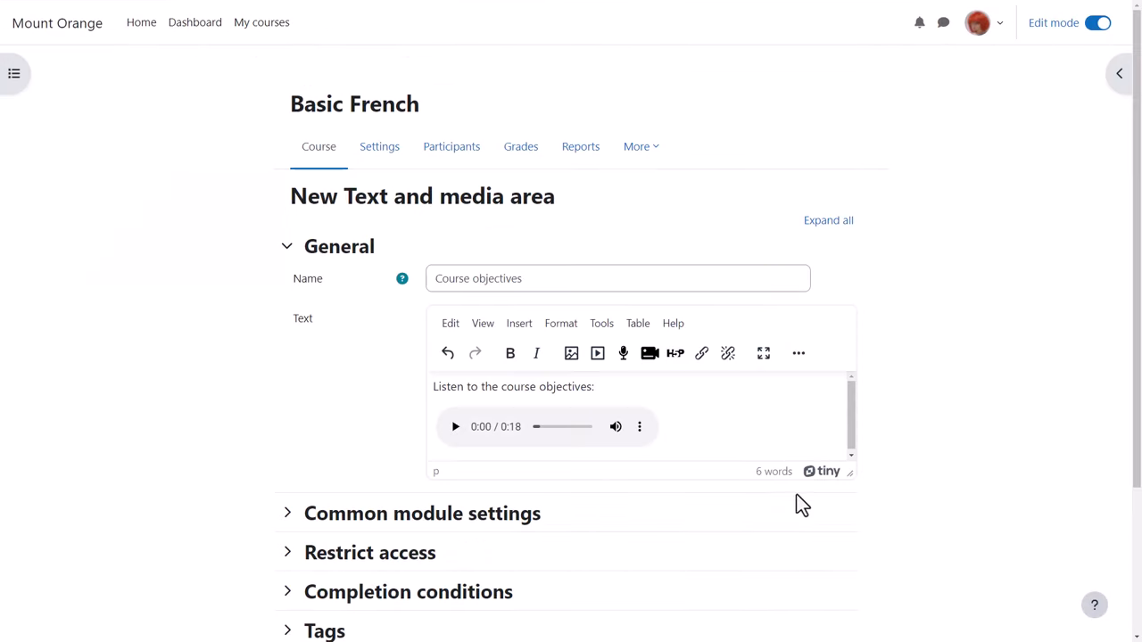
pyautogui.scroll(-3)
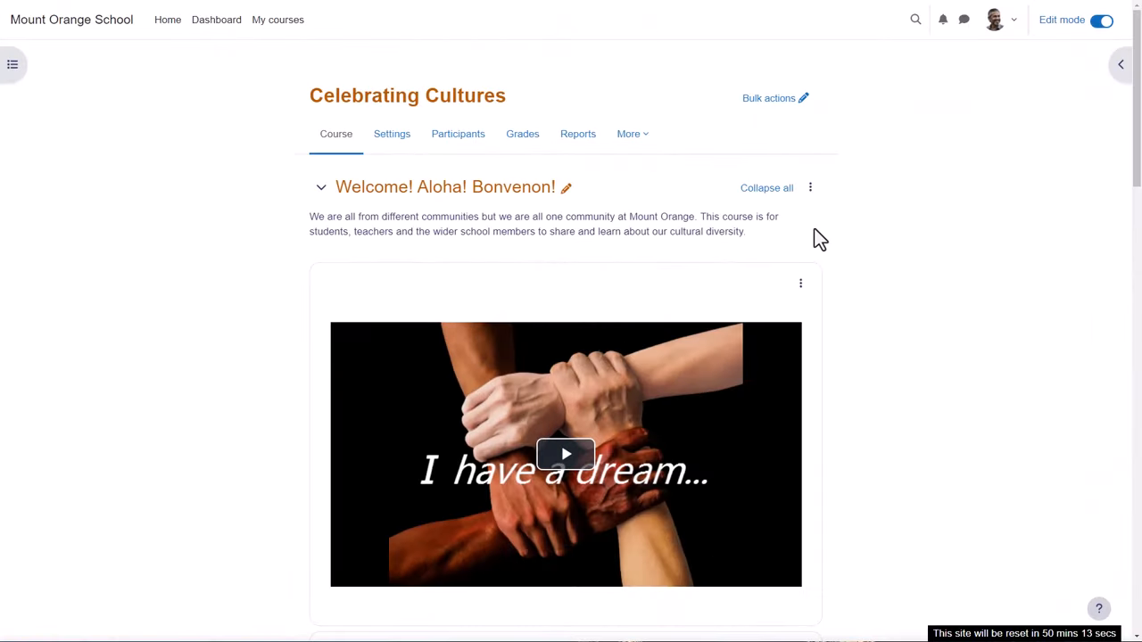
pyautogui.moveTo(800, 284)
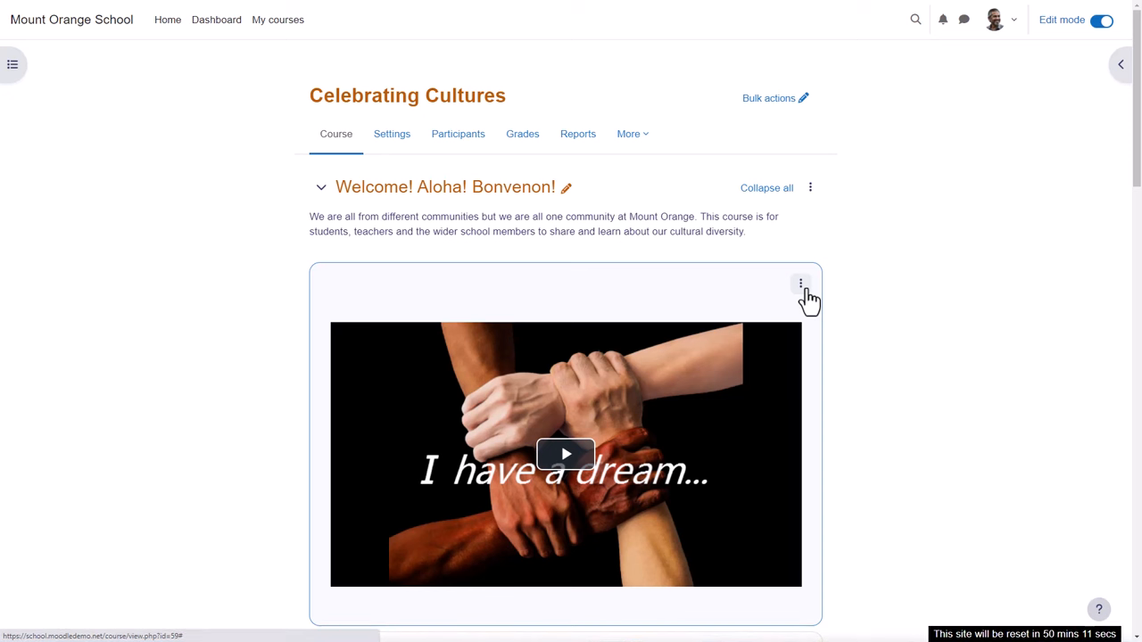
# - Open the action menu for the Celebrating Cultures welcome video item
pyautogui.click(801, 283)
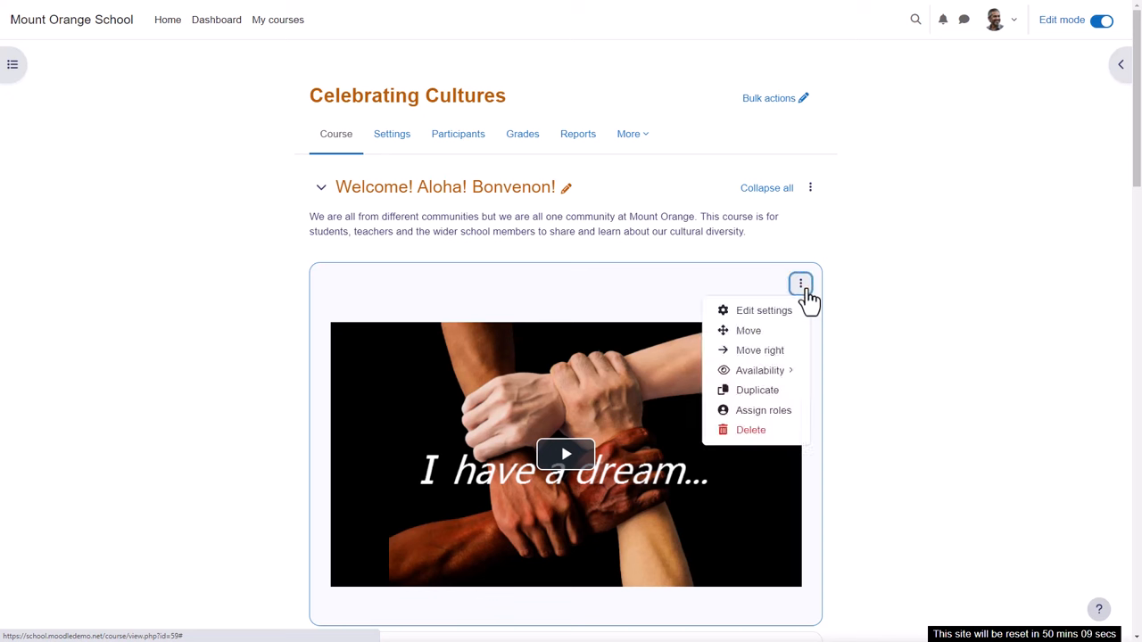
pyautogui.moveTo(777, 325)
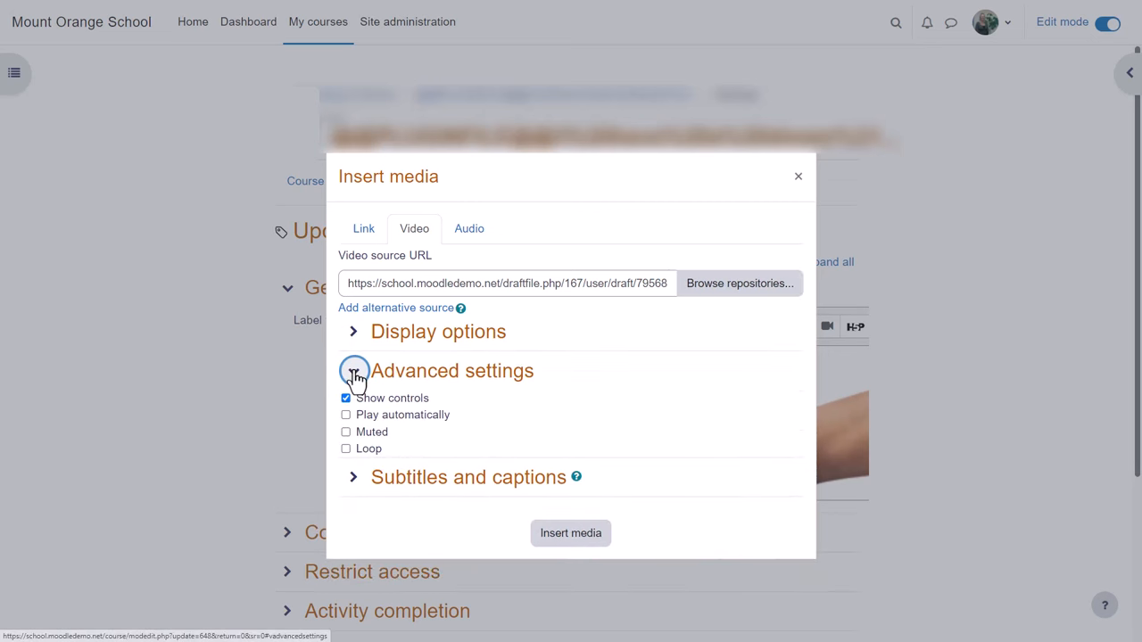
# - Collapse Advanced settings and expand Subtitles and captions to view English, French and German tracks
pyautogui.click(353, 370)
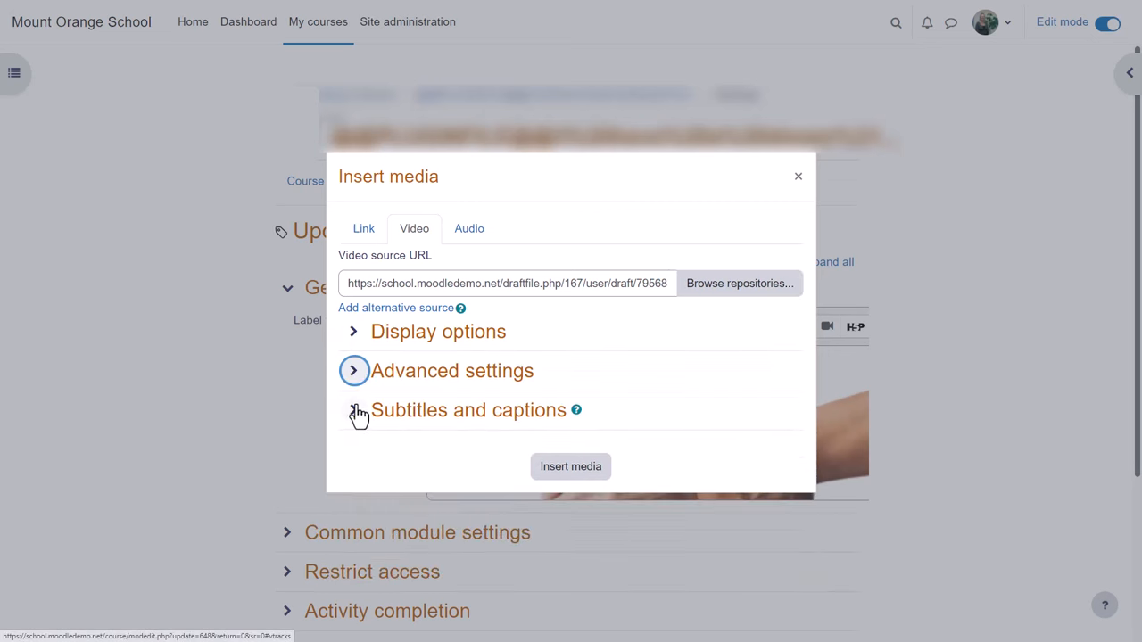
pyautogui.click(354, 411)
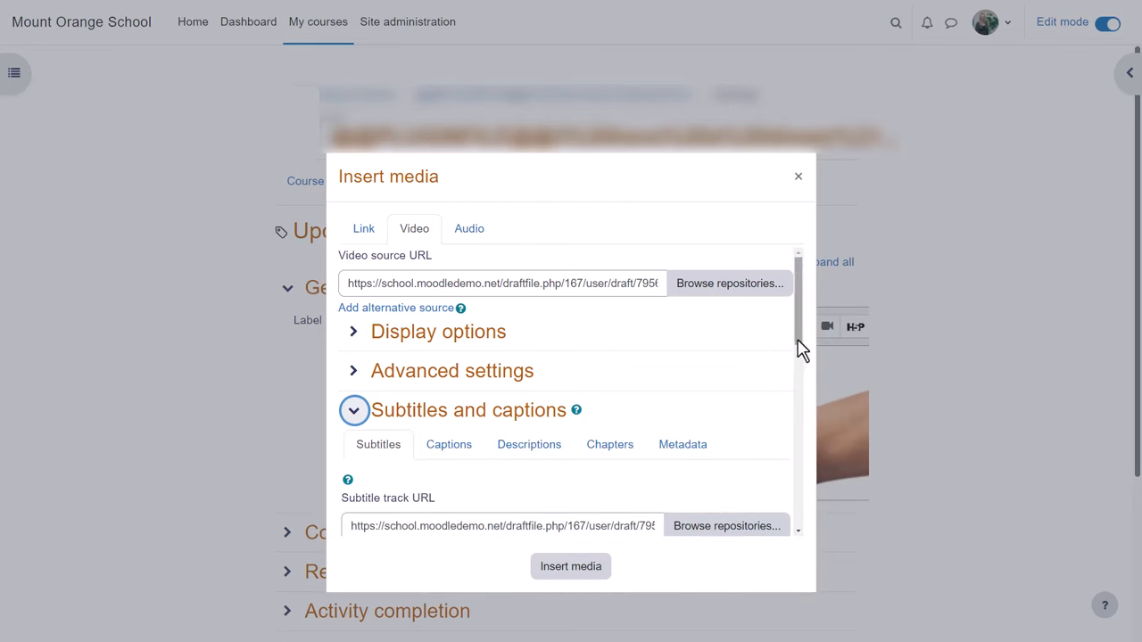
pyautogui.scroll(-3)
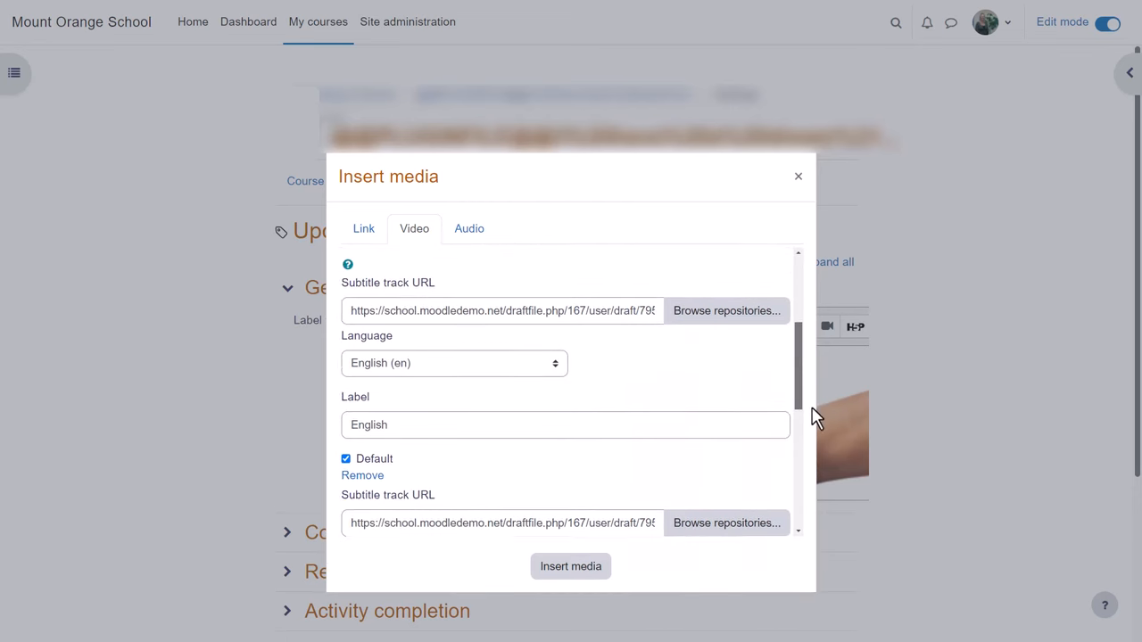
pyautogui.scroll(-3)
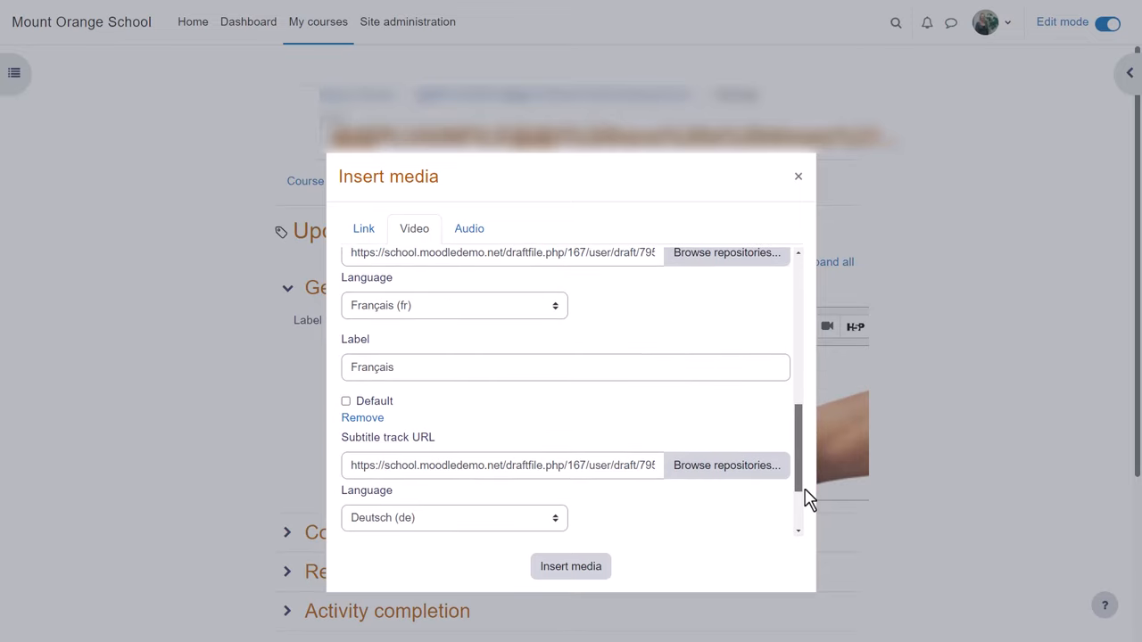
pyautogui.scroll(-3)
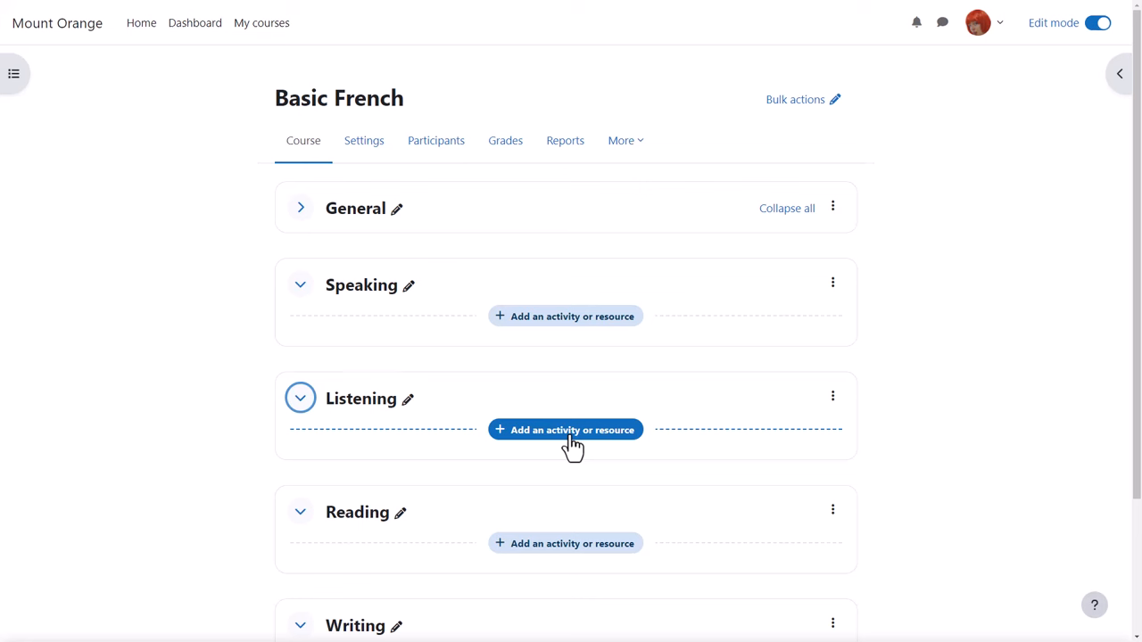
# - Add a BBC Talk French text and media area to Listening, linking its text to the video
pyautogui.click(565, 430)
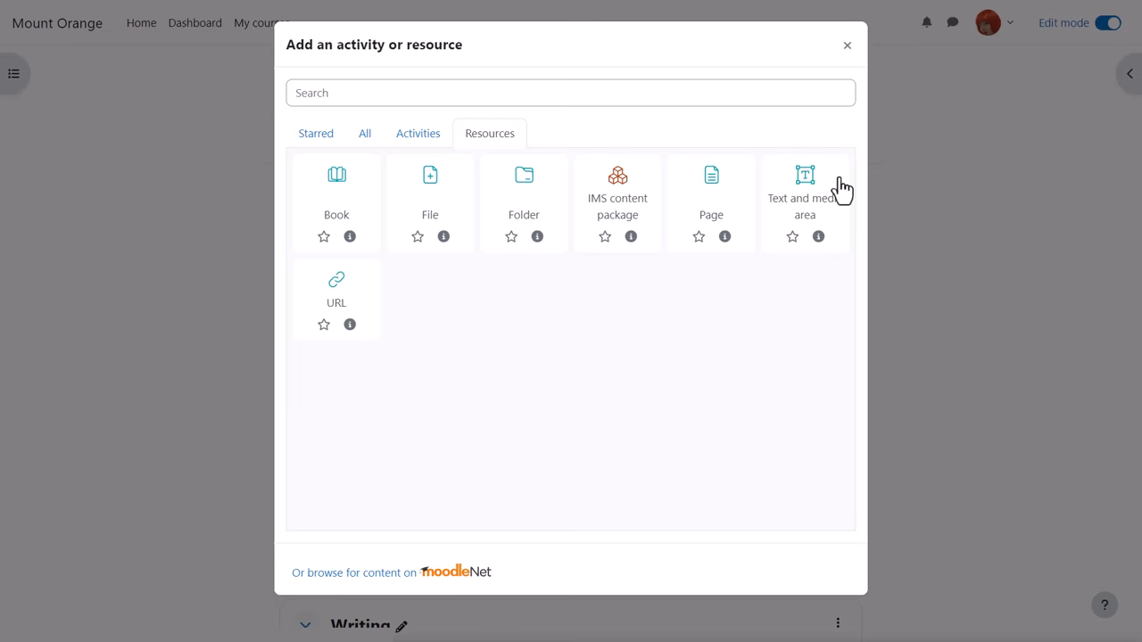
pyautogui.click(805, 174)
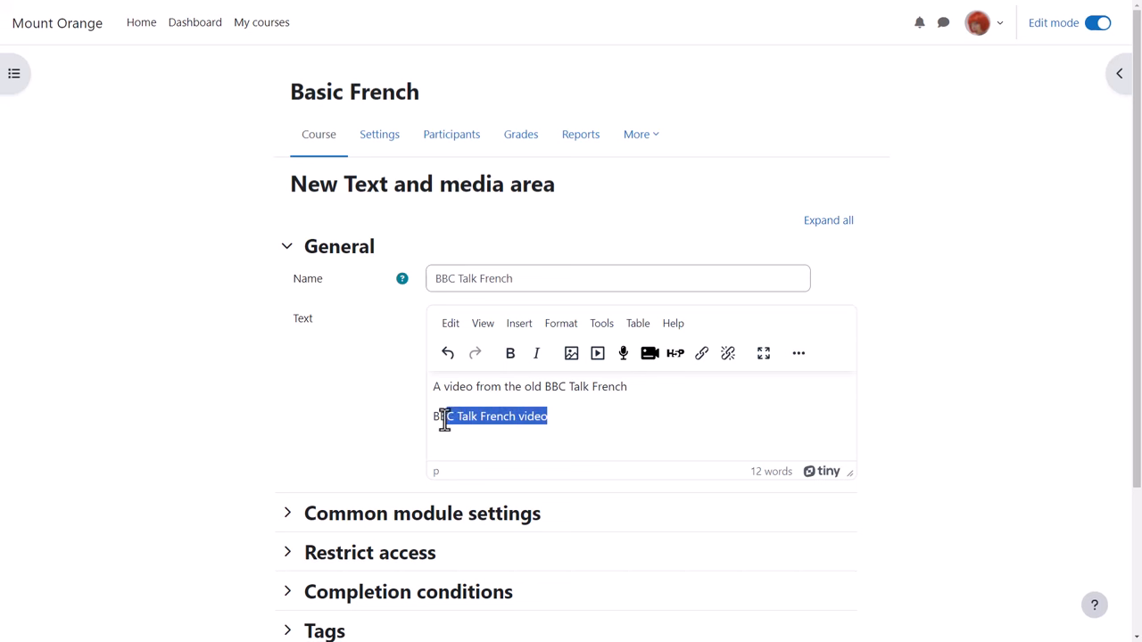
pyautogui.click(701, 354)
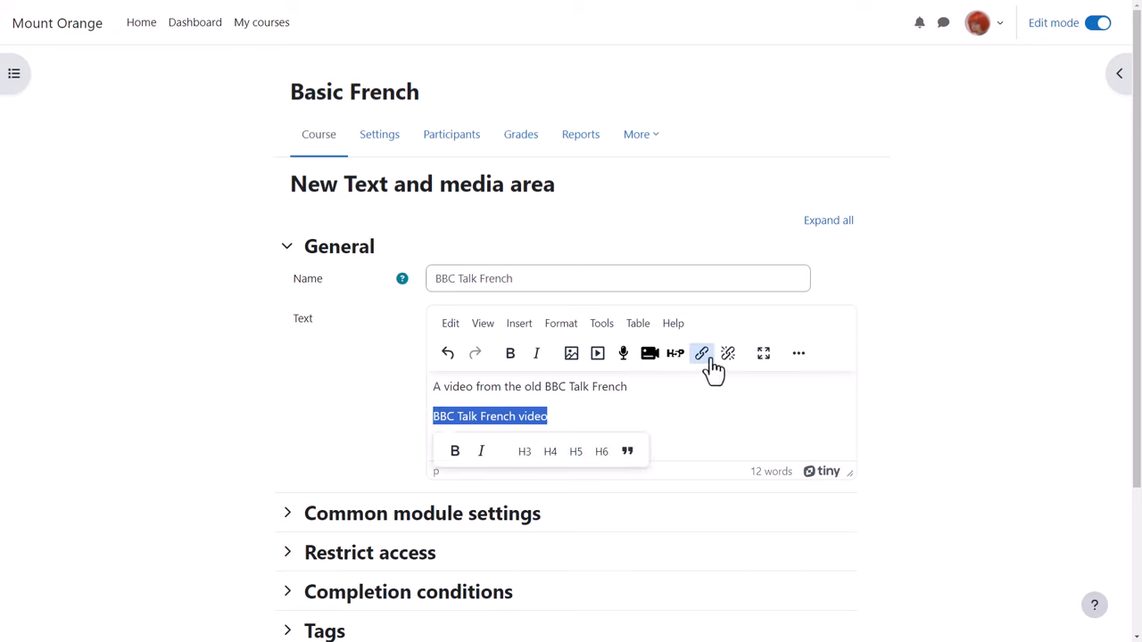
pyautogui.click(702, 354)
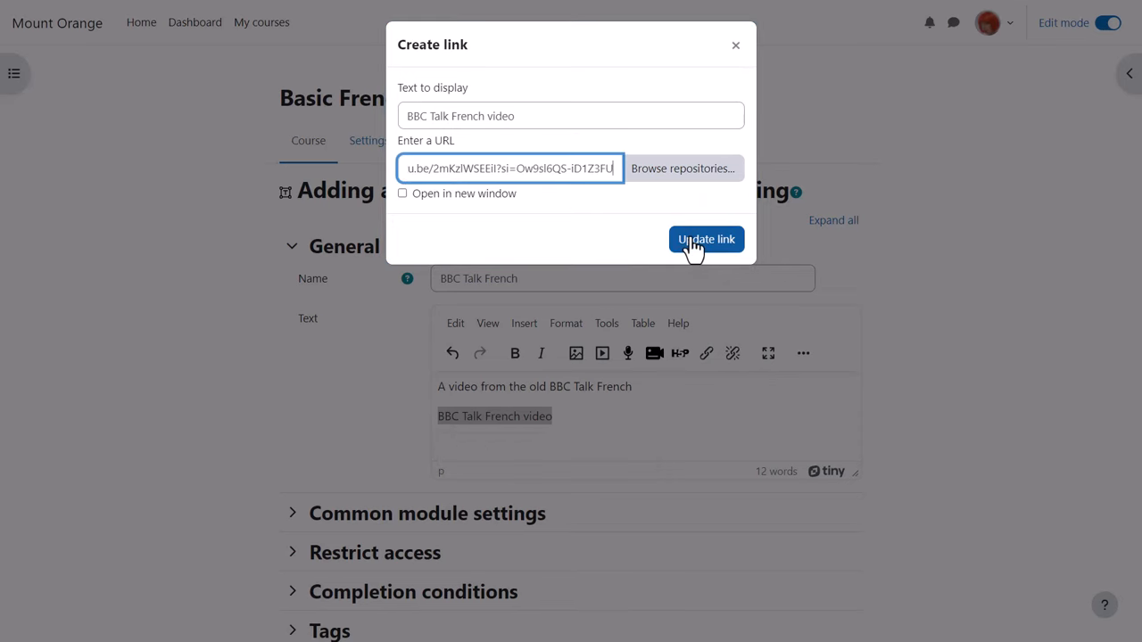
pyautogui.click(706, 239)
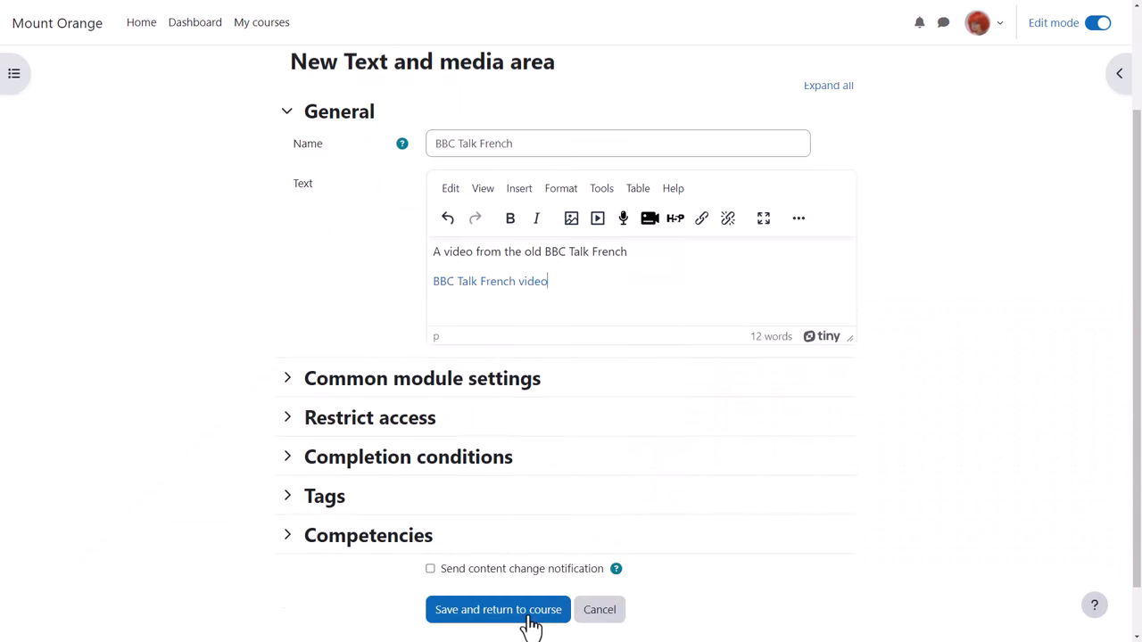
pyautogui.click(497, 610)
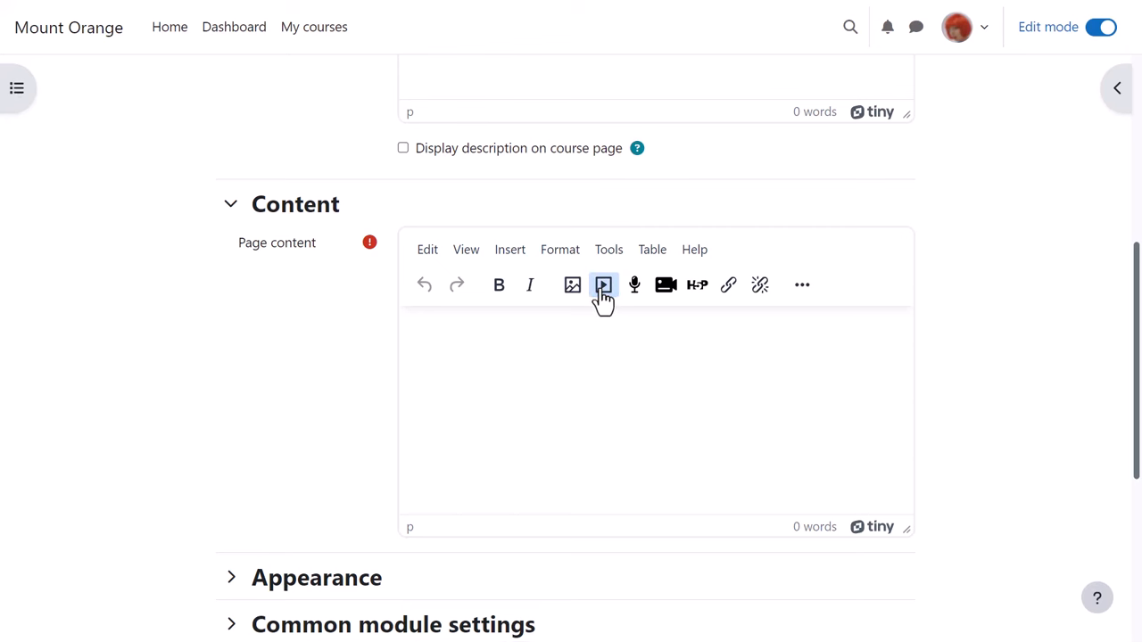
# - Search YouTube for the French Alphabet RAP, embed it in the page, and open the page
pyautogui.click(603, 284)
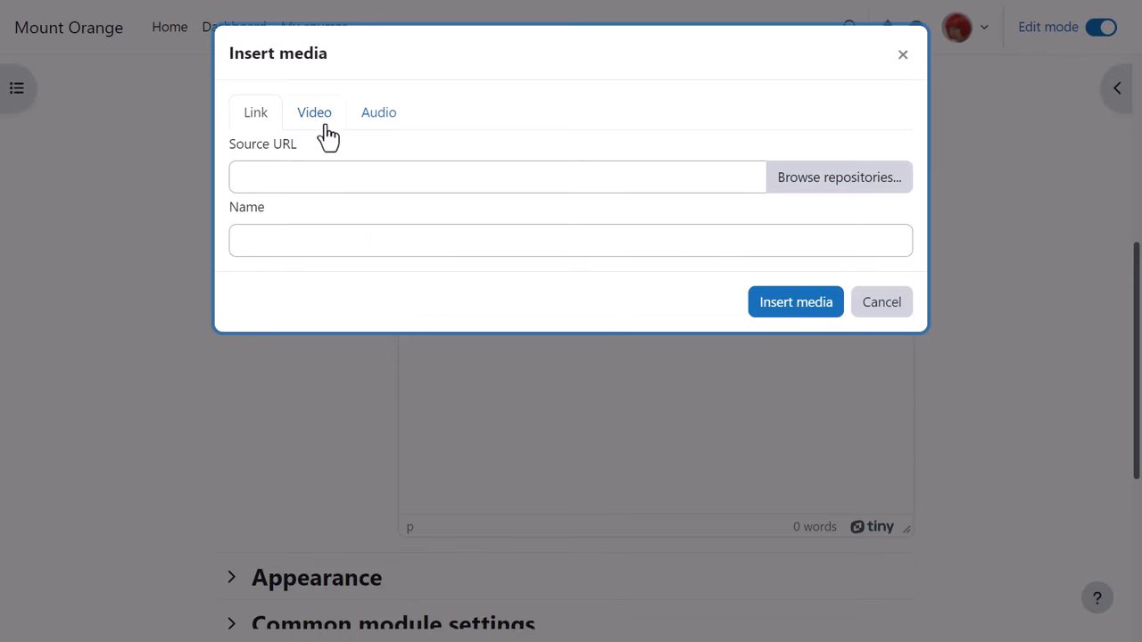
pyautogui.click(314, 111)
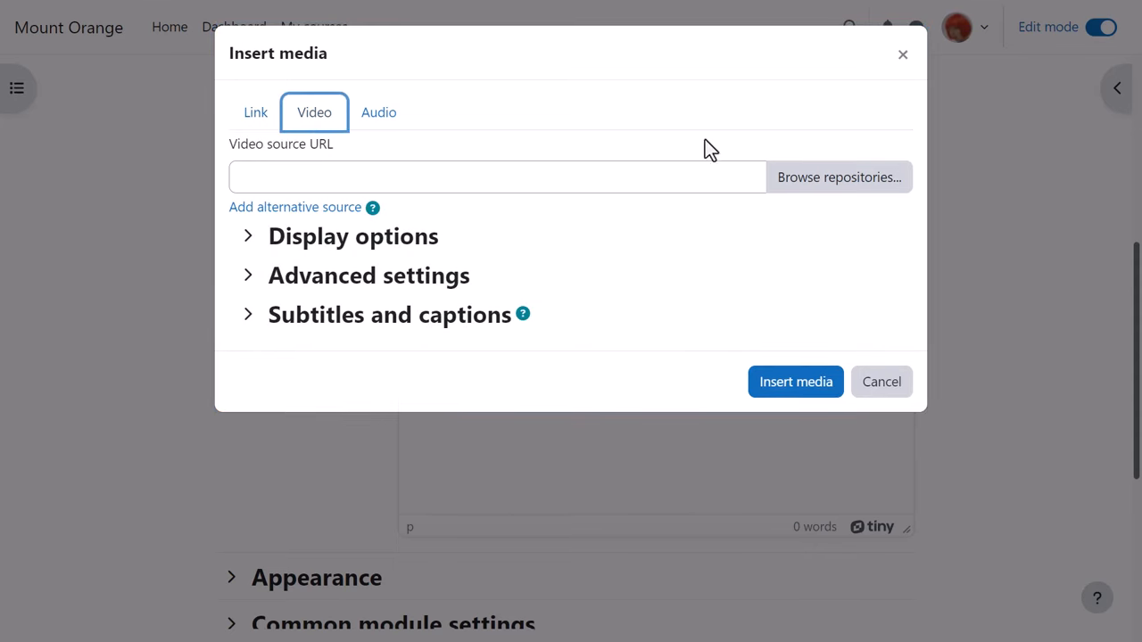
pyautogui.click(838, 177)
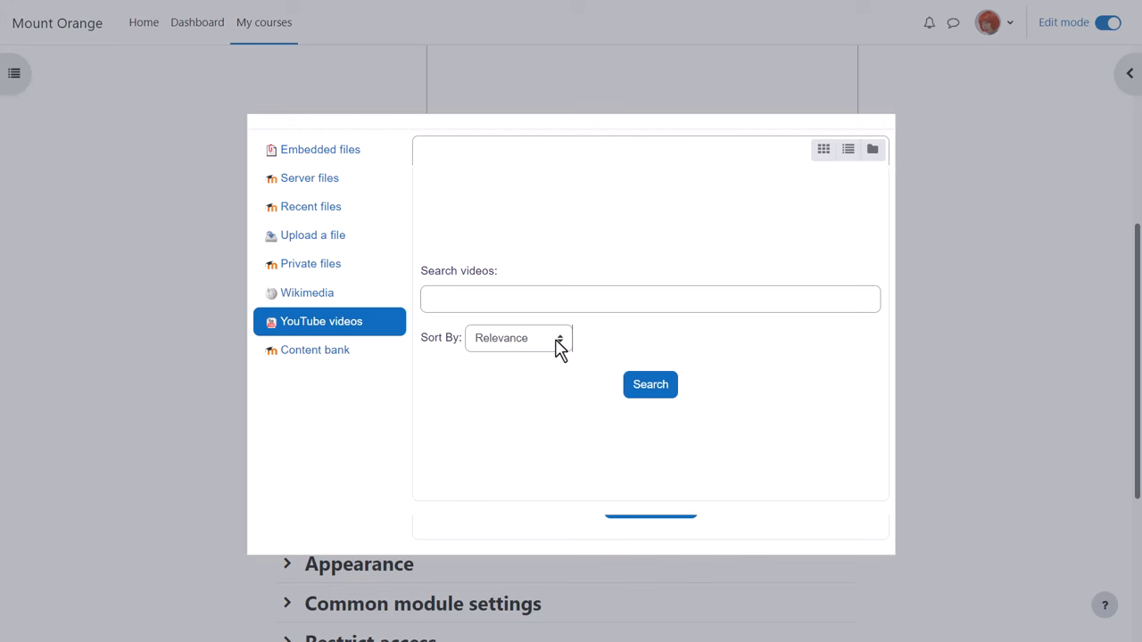
pyautogui.click(518, 338)
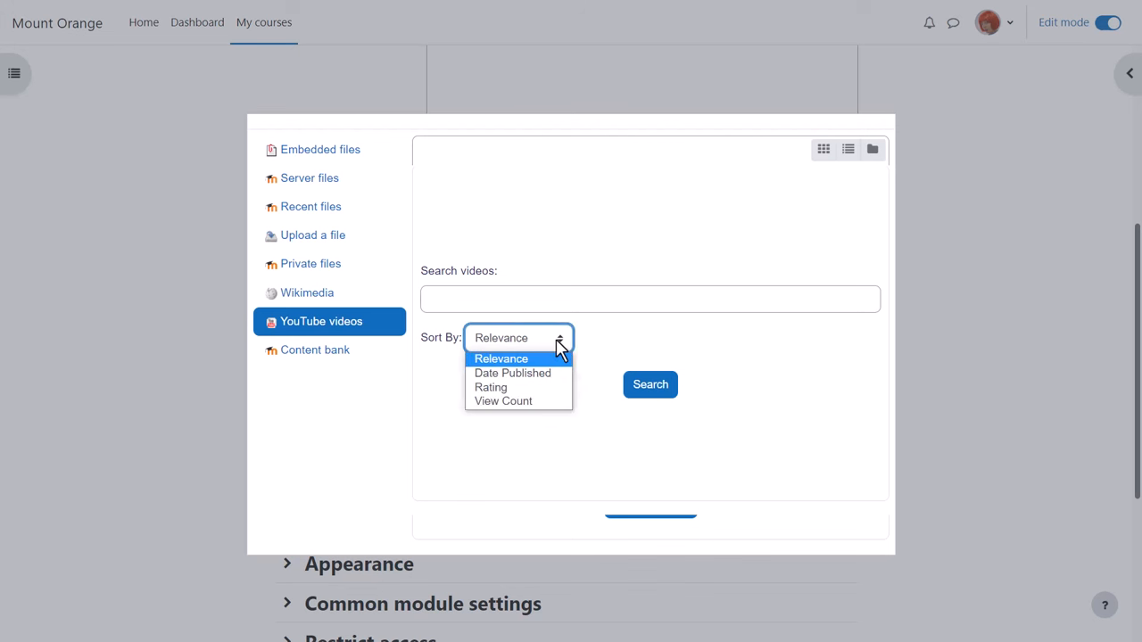
pyautogui.write('French alphabet rap')
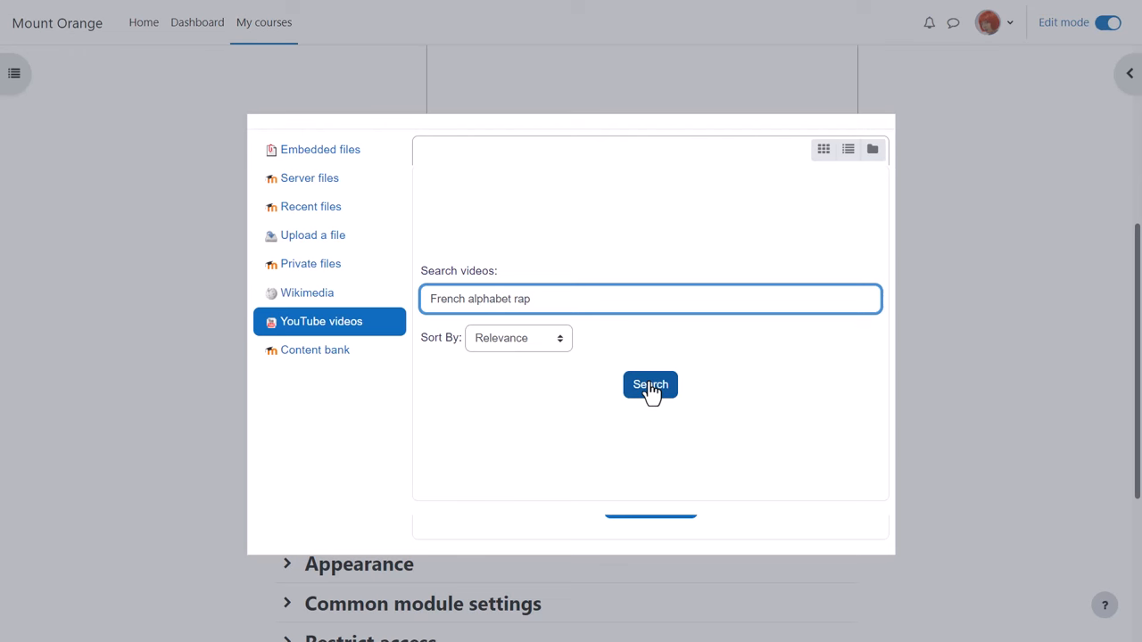
pyautogui.click(650, 386)
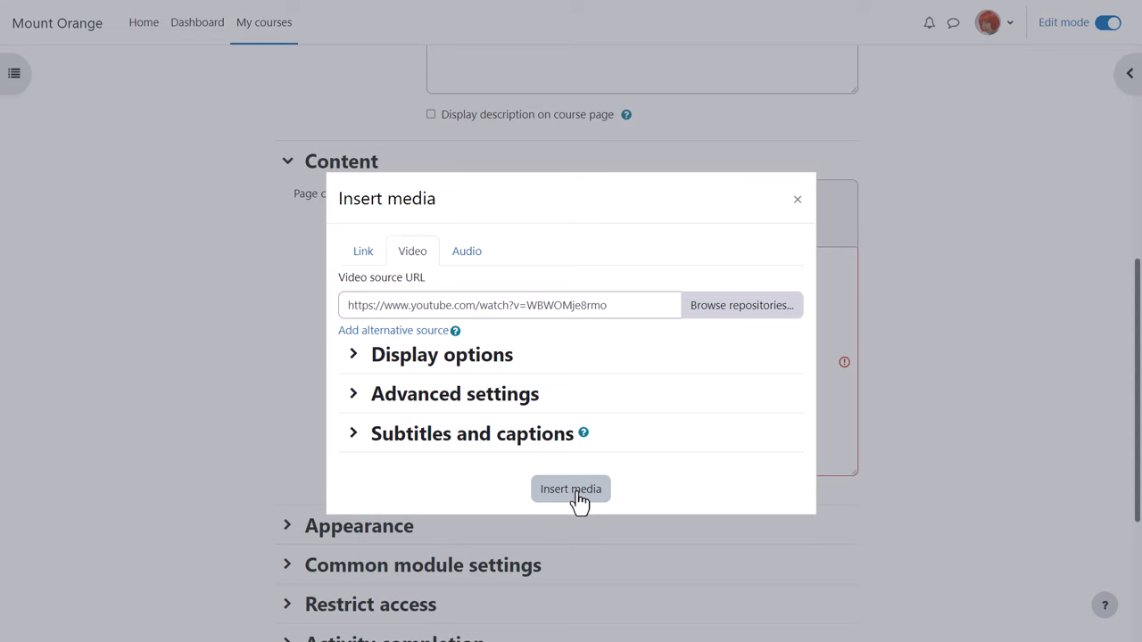
pyautogui.click(570, 489)
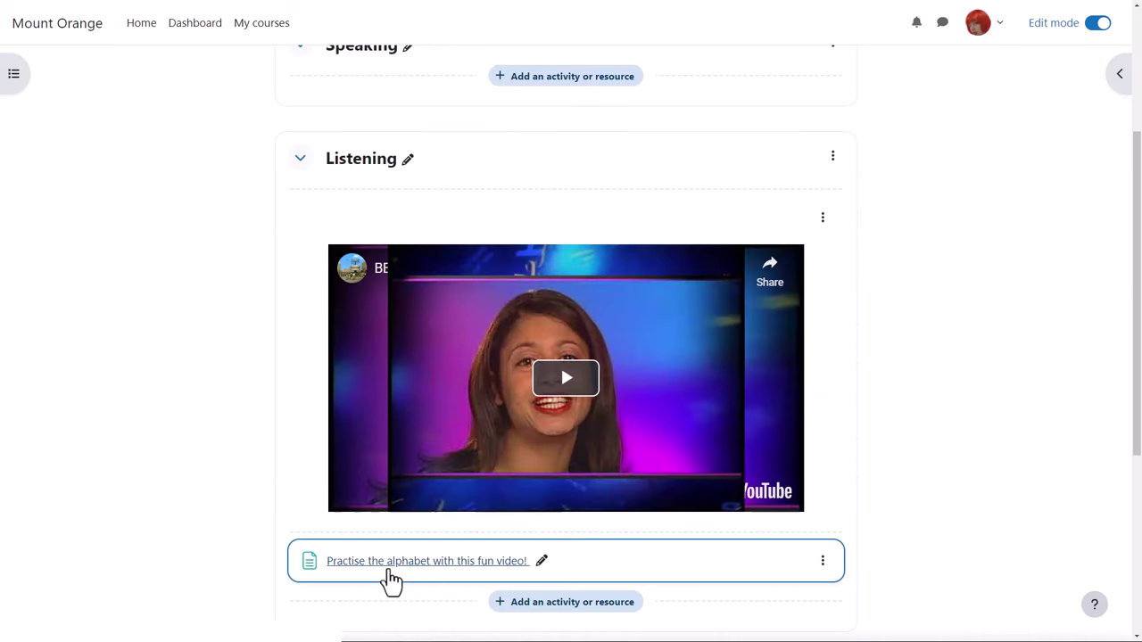
pyautogui.click(427, 561)
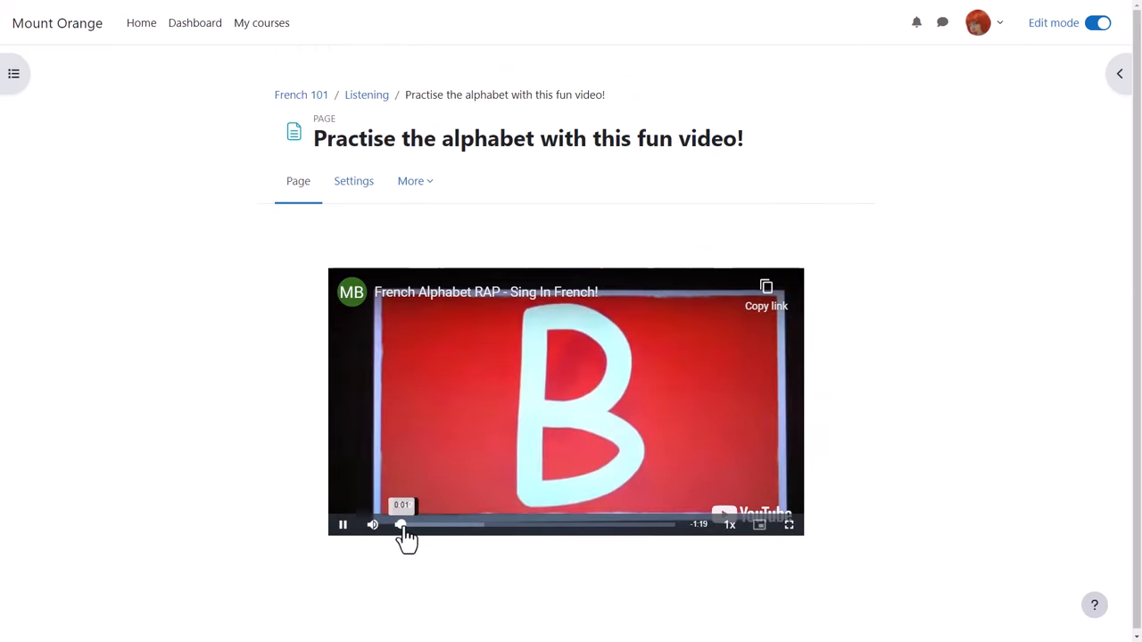